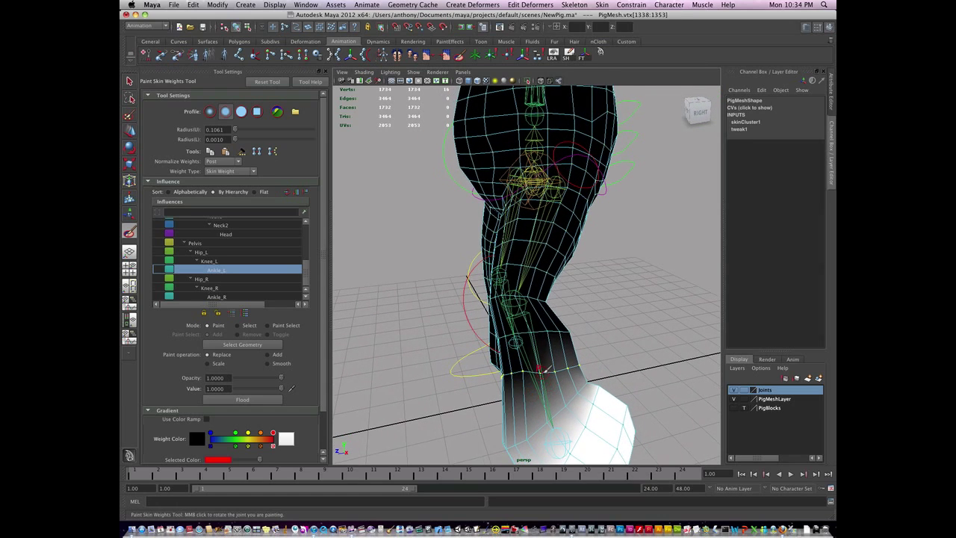
Choose the hip joint in the Influence list as the joint to paint weights for
left_click(129, 81)
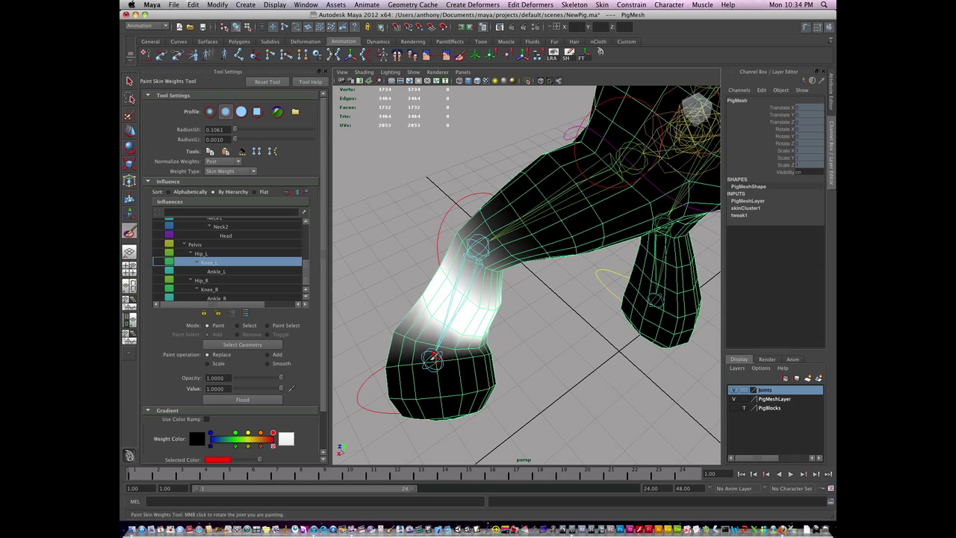
Exit weight painting and select the ankle control with the Rotate tool
triple_click(217, 389)
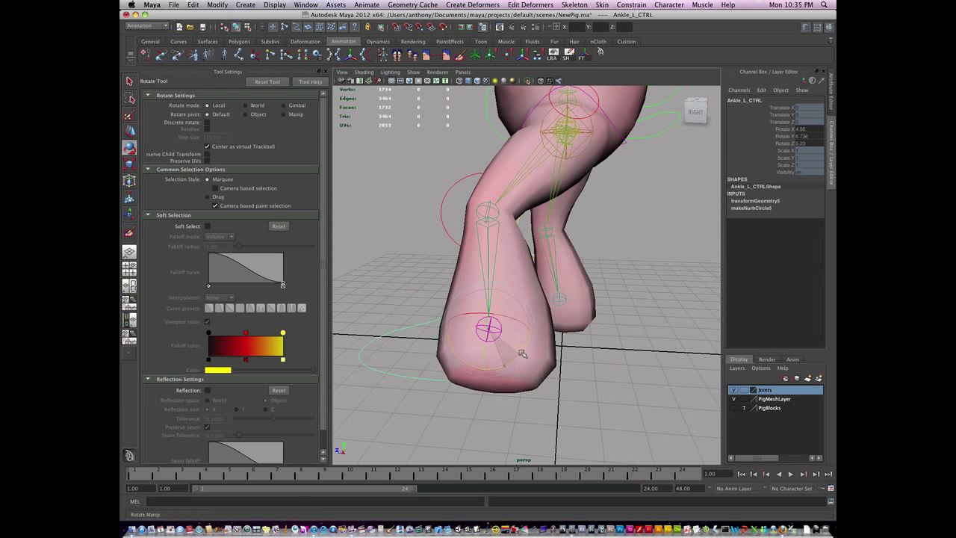
Rotate the ankle and knee controls to fold the lower leg up sharply at the knee
left_click_drag(523, 352, 508, 366)
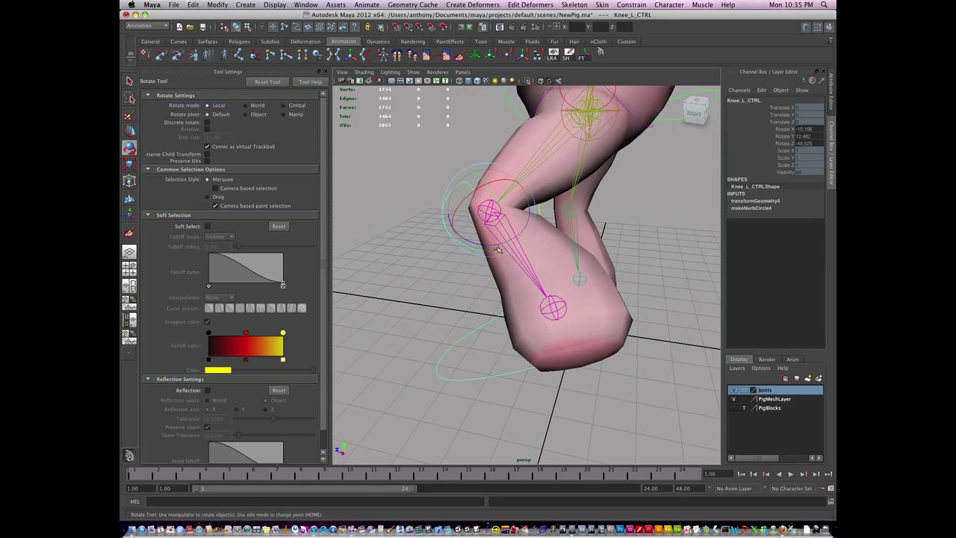
left_click_drag(508, 246, 478, 314)
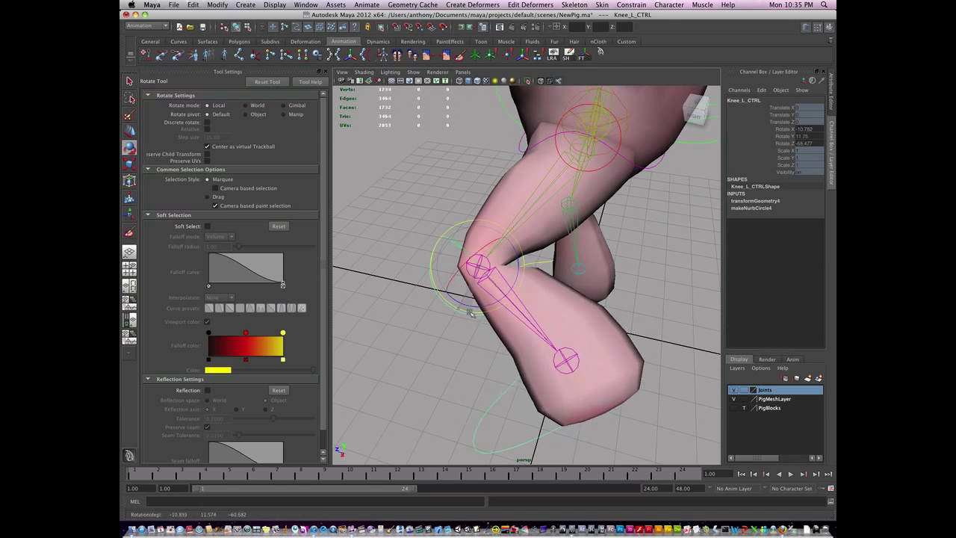
left_click_drag(471, 314, 485, 310)
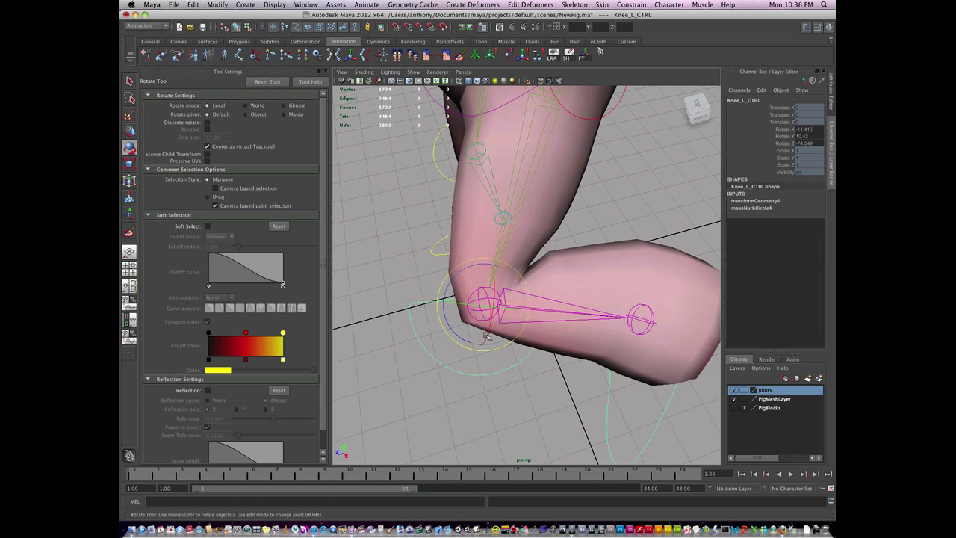
left_click_drag(493, 337, 463, 344)
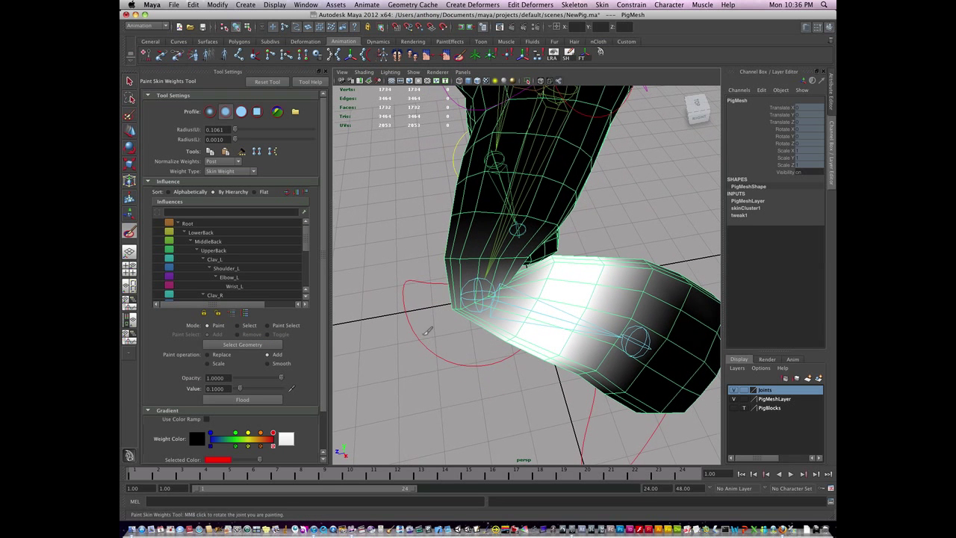
Tumble around the bent knee and smooth the hip influence weights across the crease
scroll("down", 3)
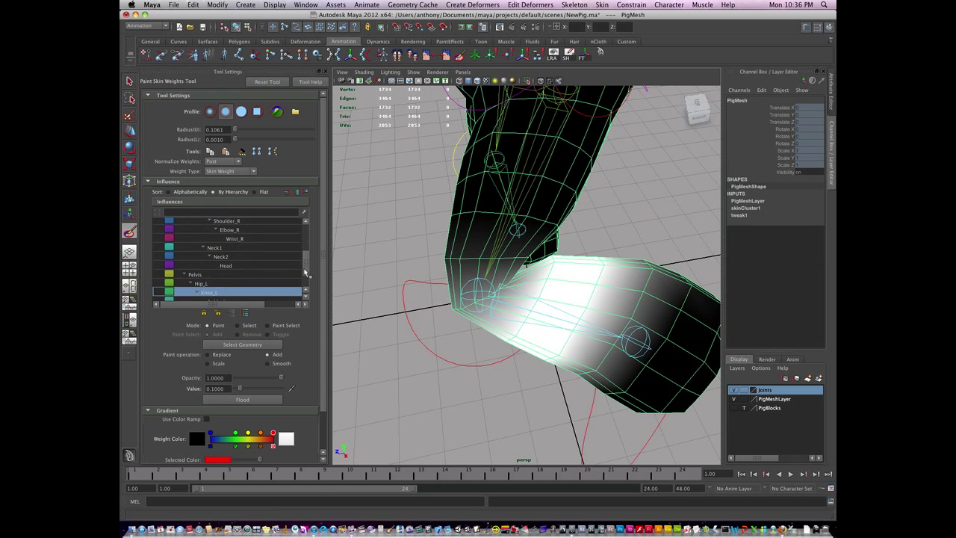
left_click_drag(523, 298, 463, 366)
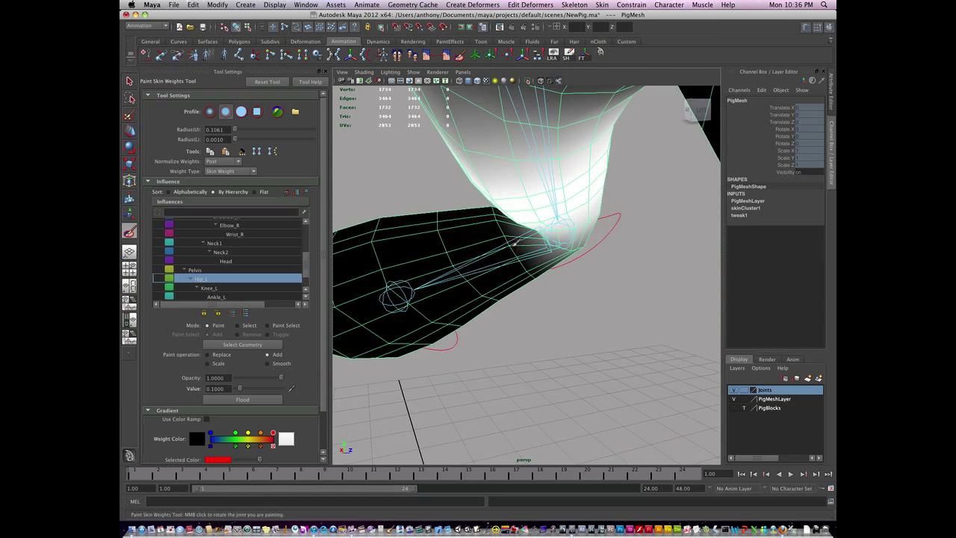
left_click_drag(523, 247, 530, 257)
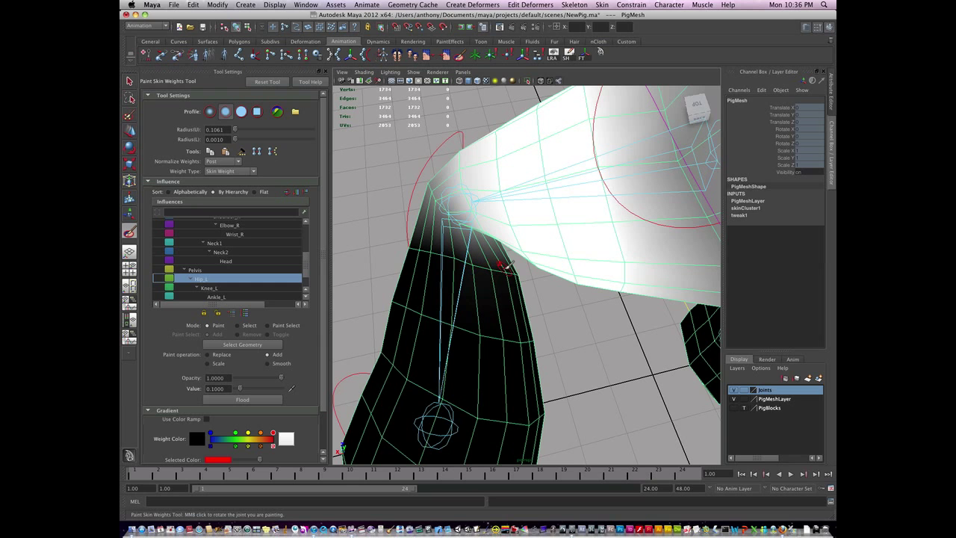
left_click_drag(523, 261, 505, 257)
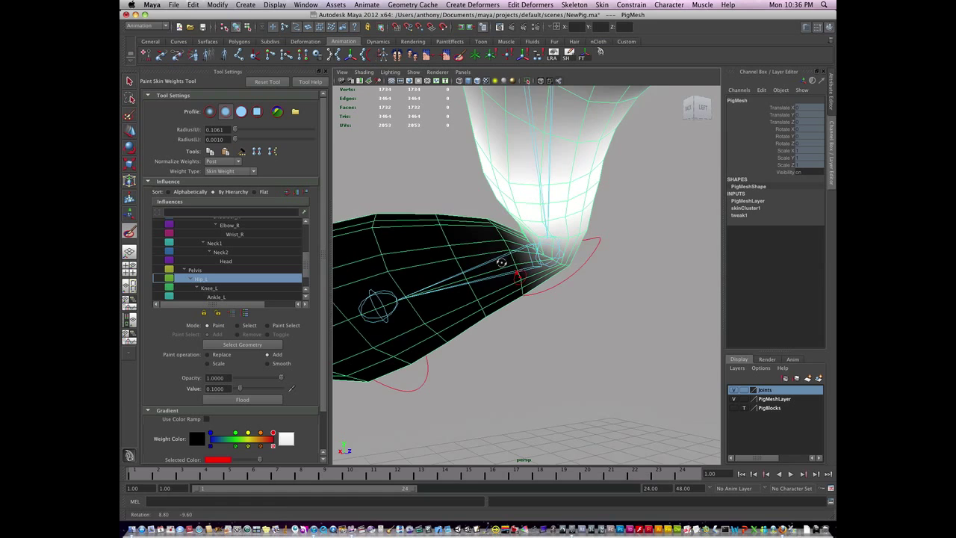
left_click_drag(500, 262, 486, 287)
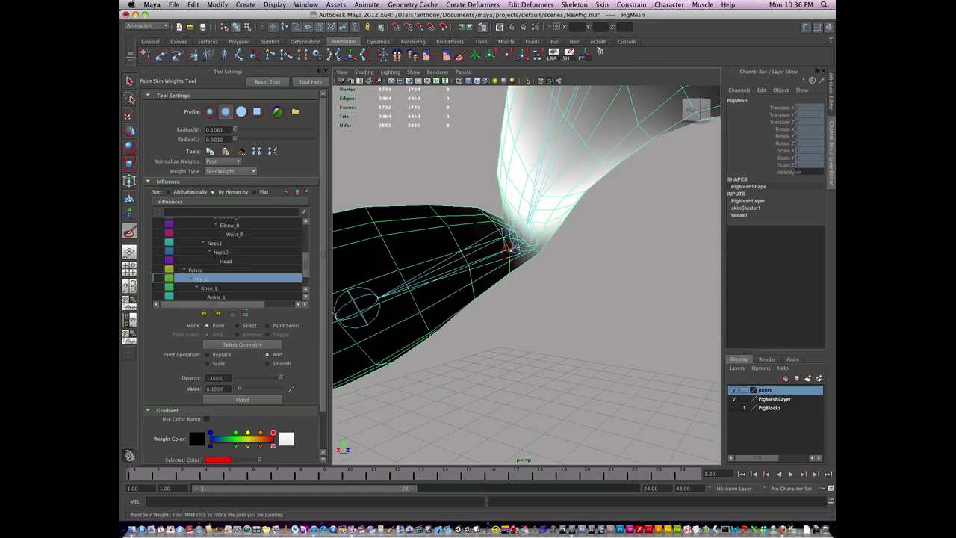
left_click_drag(523, 262, 571, 292)
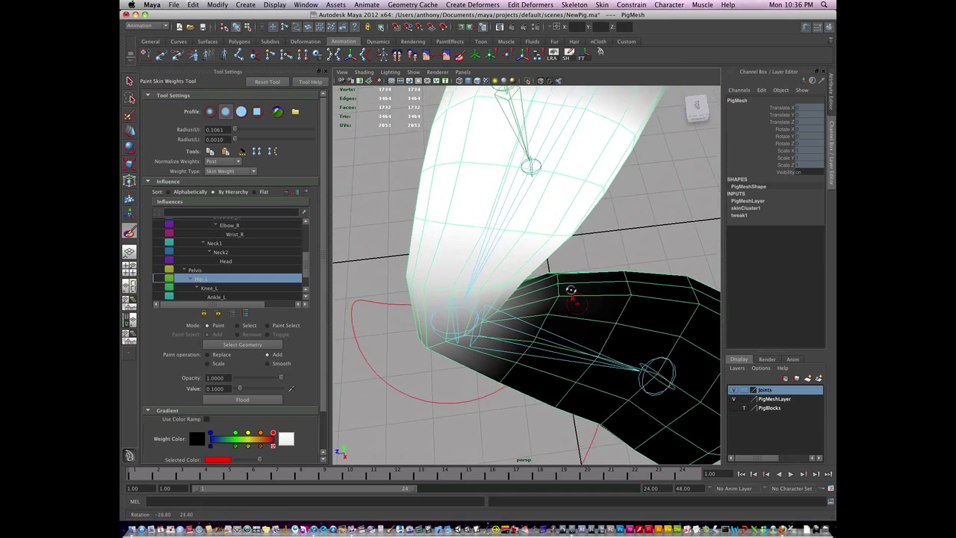
left_click_drag(567, 292, 546, 314)
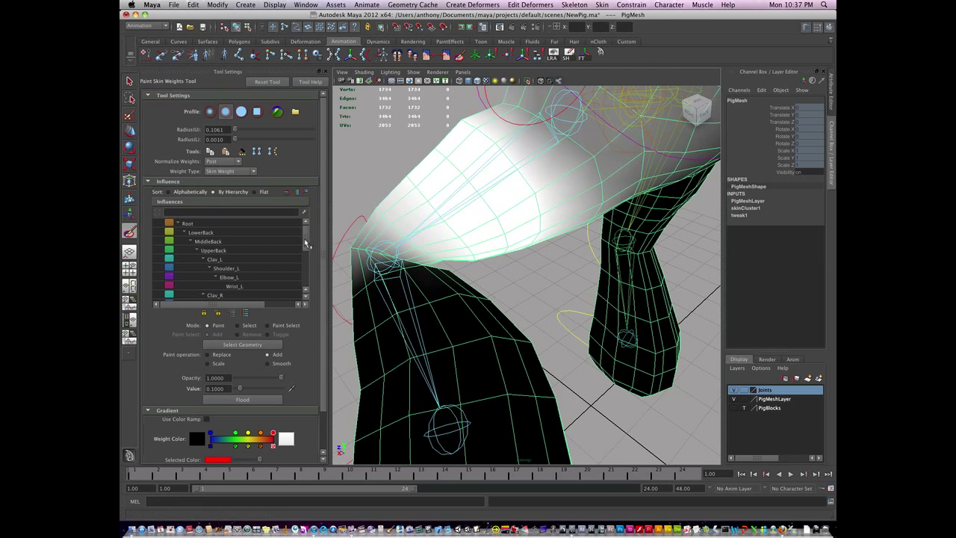
Paint Hip_L influence over the top of the leg, then return to the Select tool
scroll("down", 3)
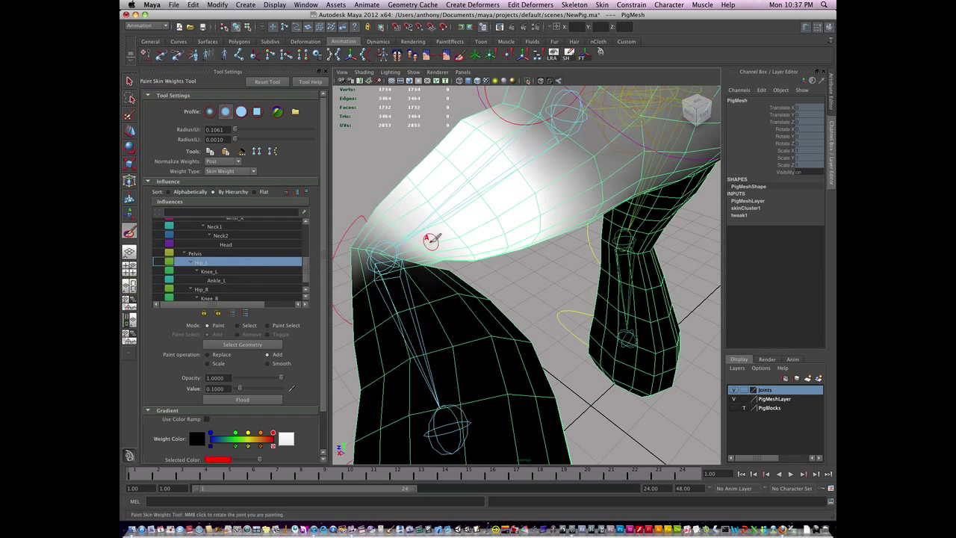
mouse_move(440, 257)
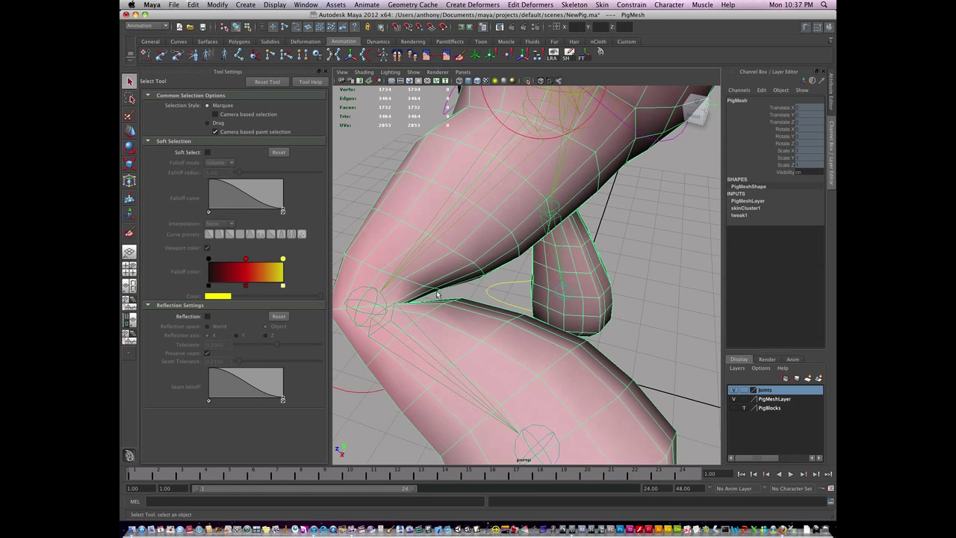
Select knee vertices and show their weights in the Component Editor's Smooth Skins list
right_click(437, 293)
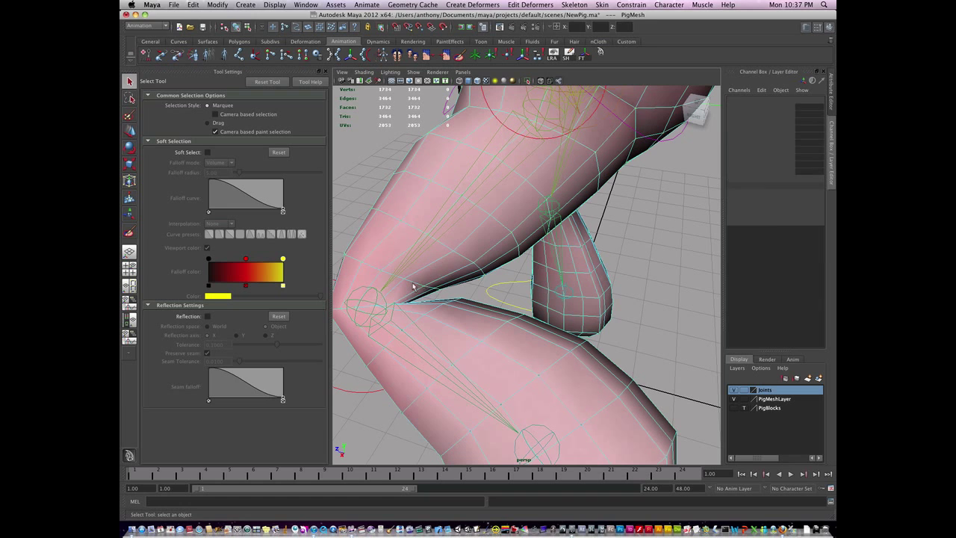
left_click(419, 290)
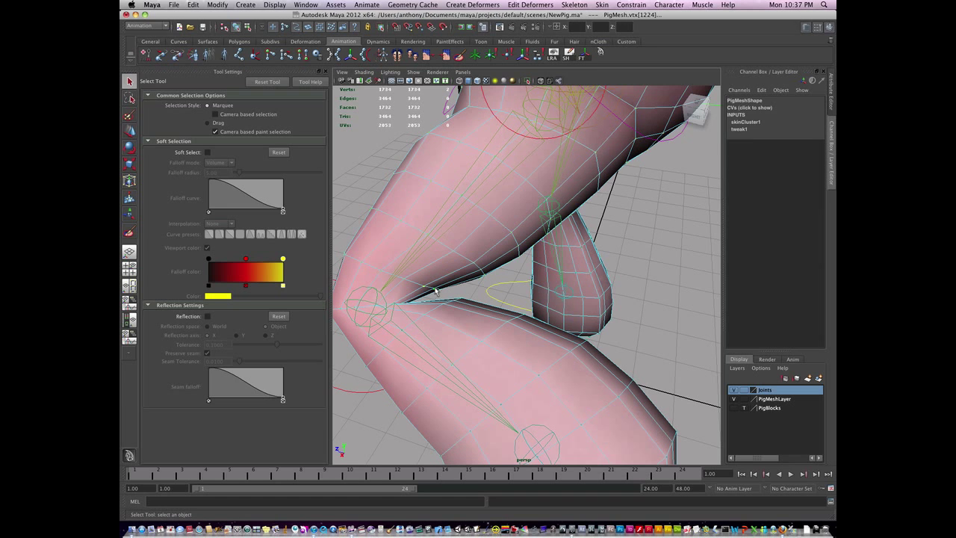
left_click_drag(523, 299, 519, 332)
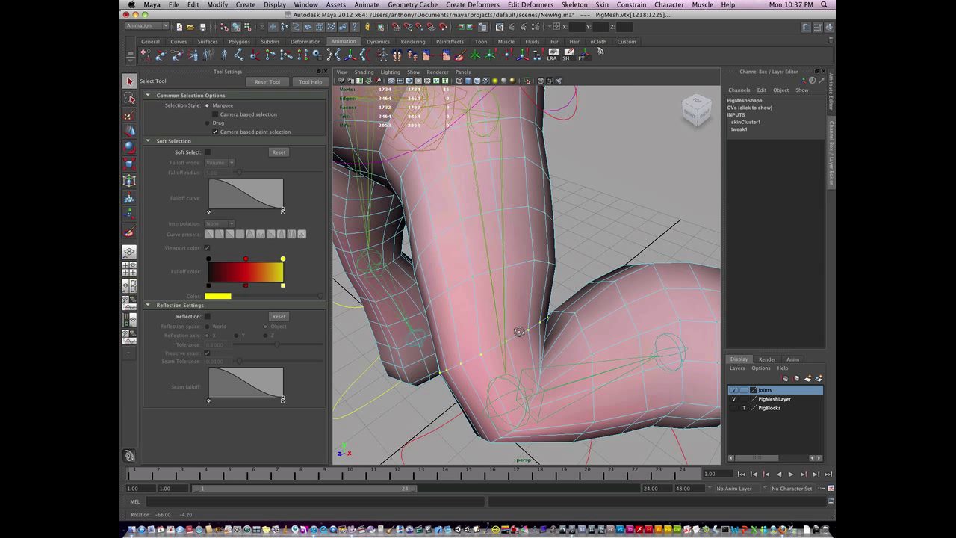
left_click(305, 4)
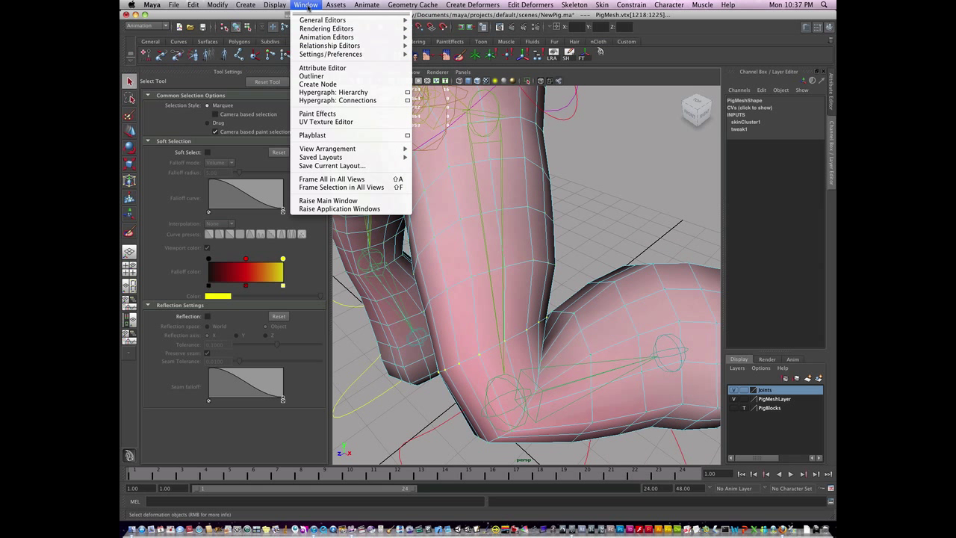
mouse_move(323, 21)
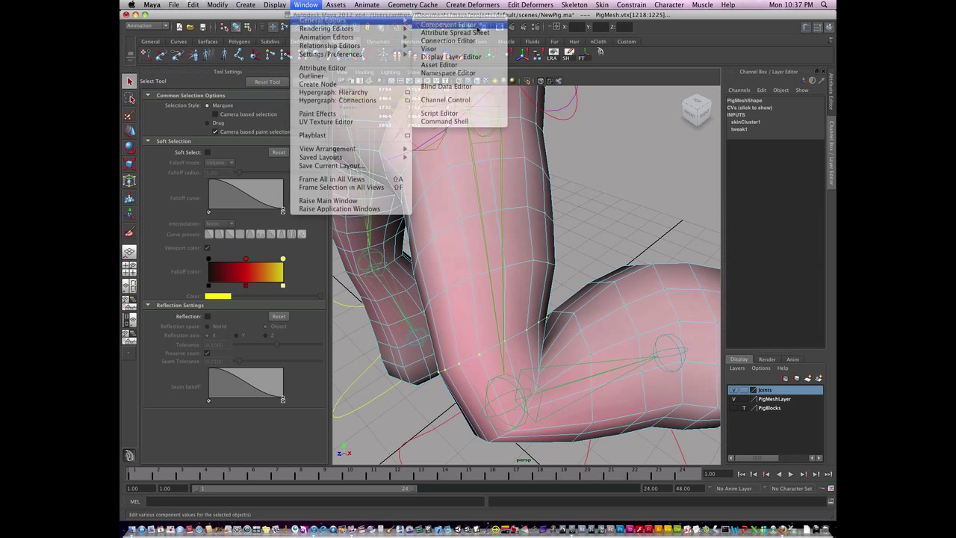
left_click(447, 24)
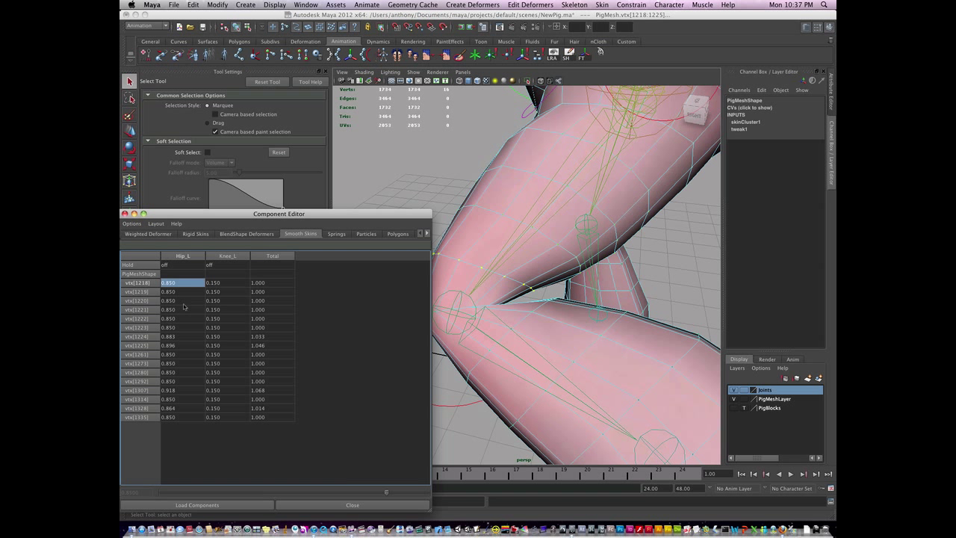
Enter a weight of .95 for one knee vertex's first joint, then zoom out to the whole pig
left_click(182, 417)
type("0.900")
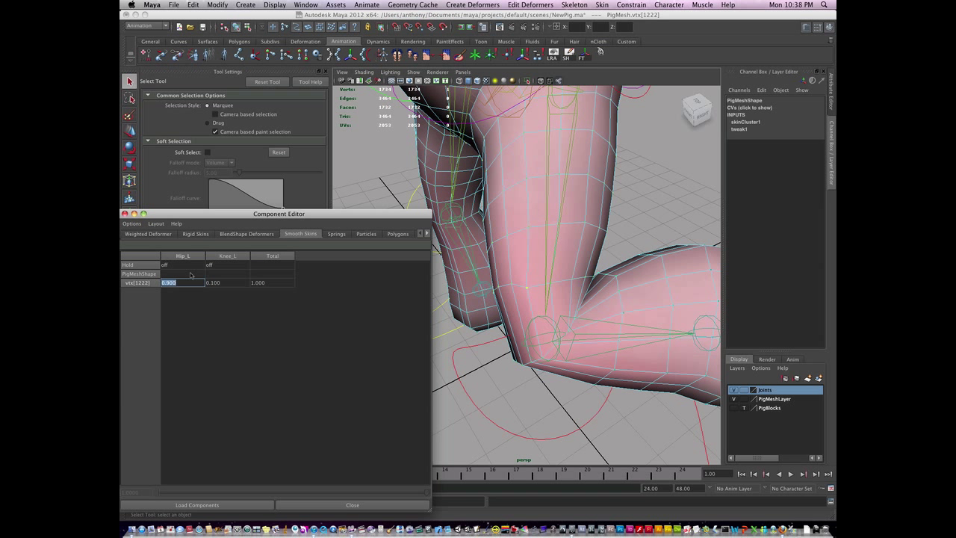
type(".95")
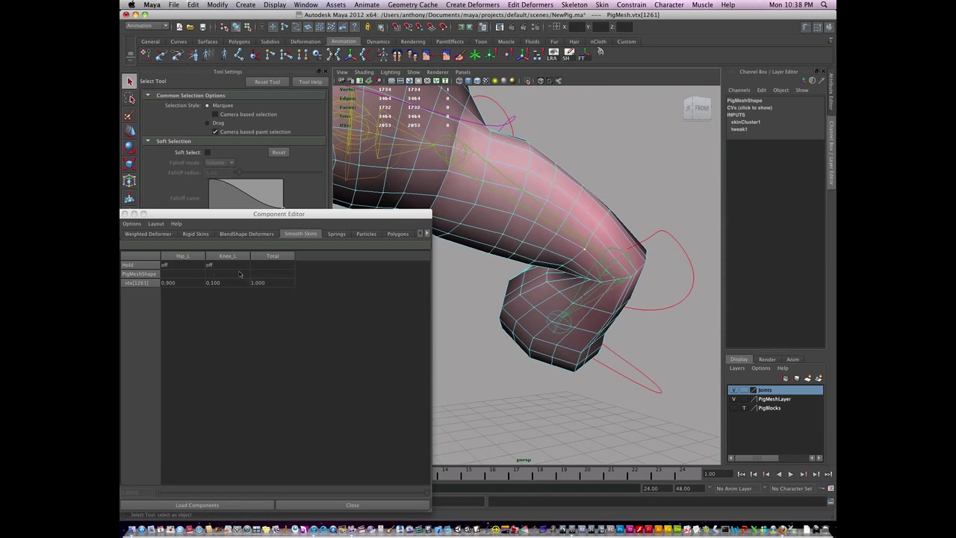
double_click(182, 283)
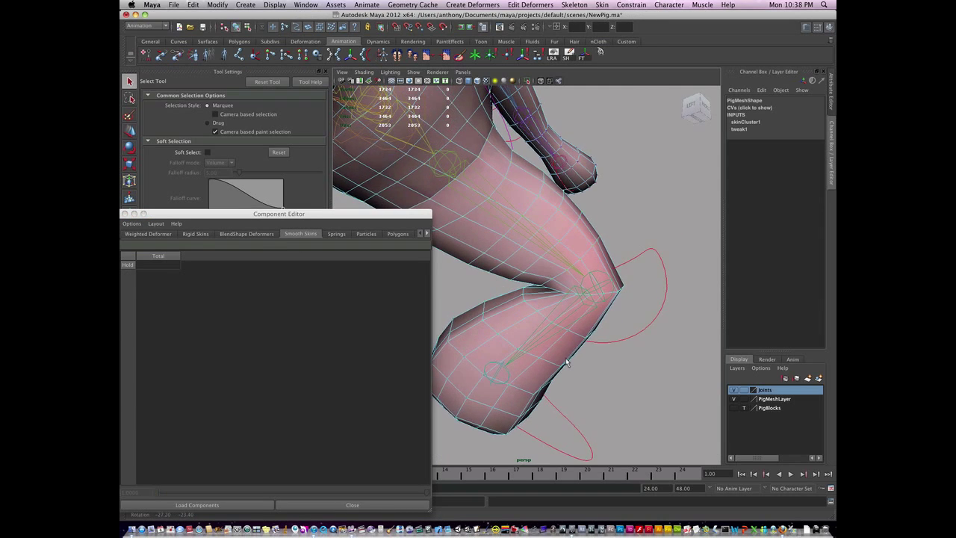
left_click_drag(568, 363, 491, 373)
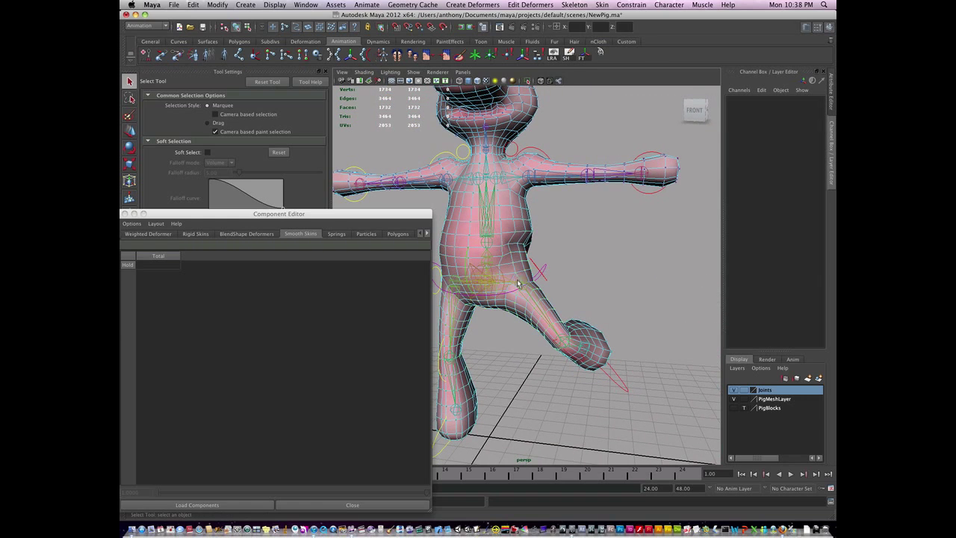
mouse_move(516, 232)
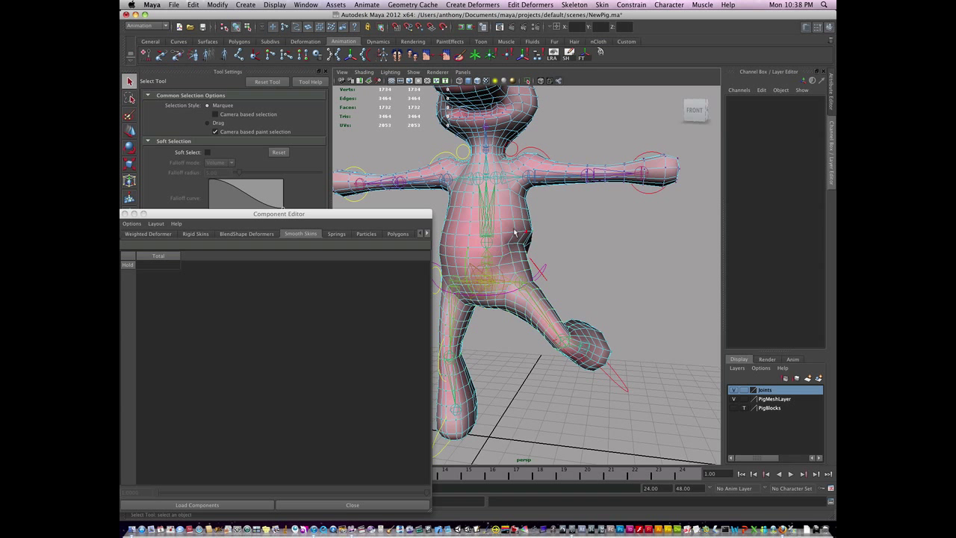